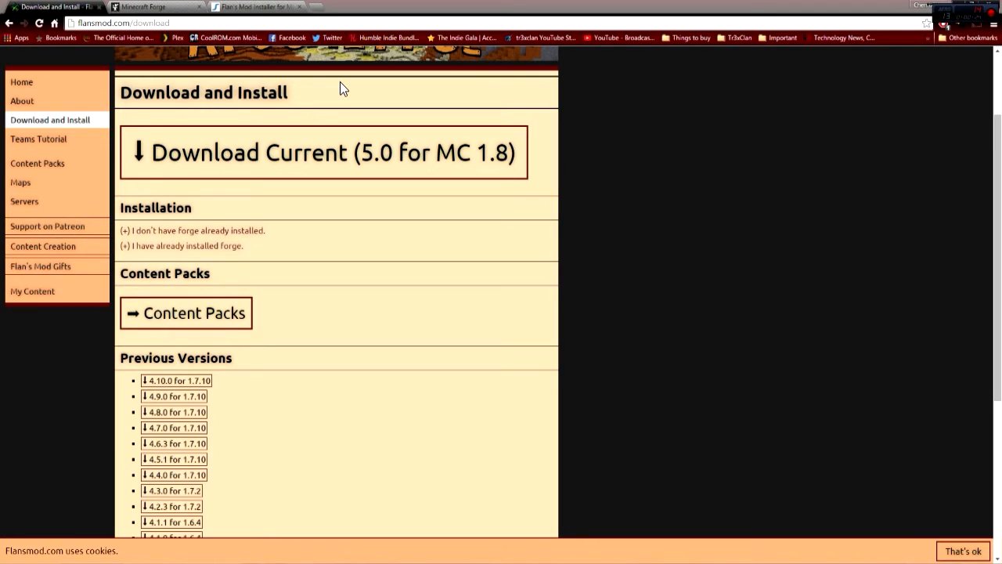
# - Look through the Flan's Mod Installer page
pyautogui.click(258, 6)
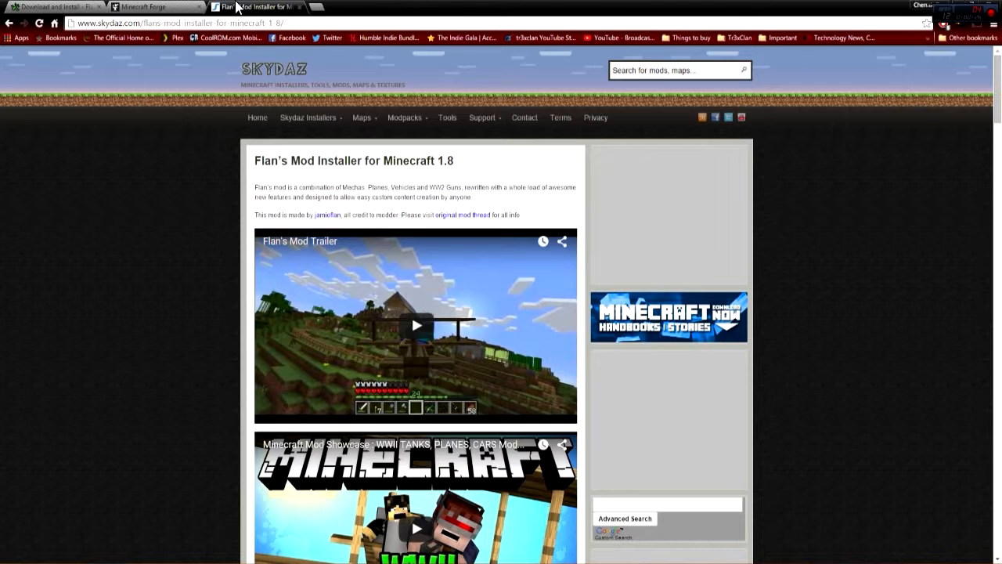
pyautogui.moveTo(583, 21)
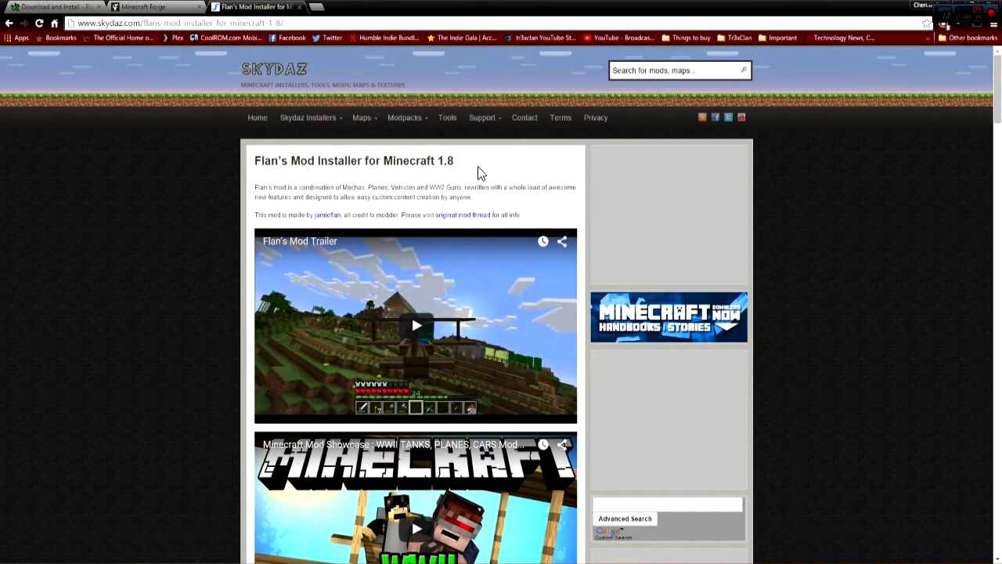
pyautogui.moveTo(491, 159)
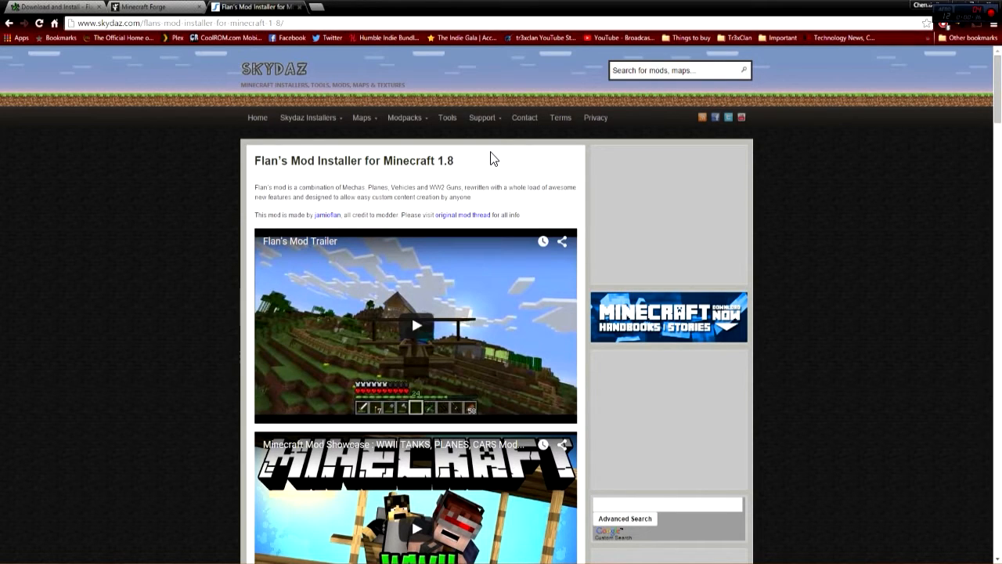
pyautogui.moveTo(546, 186)
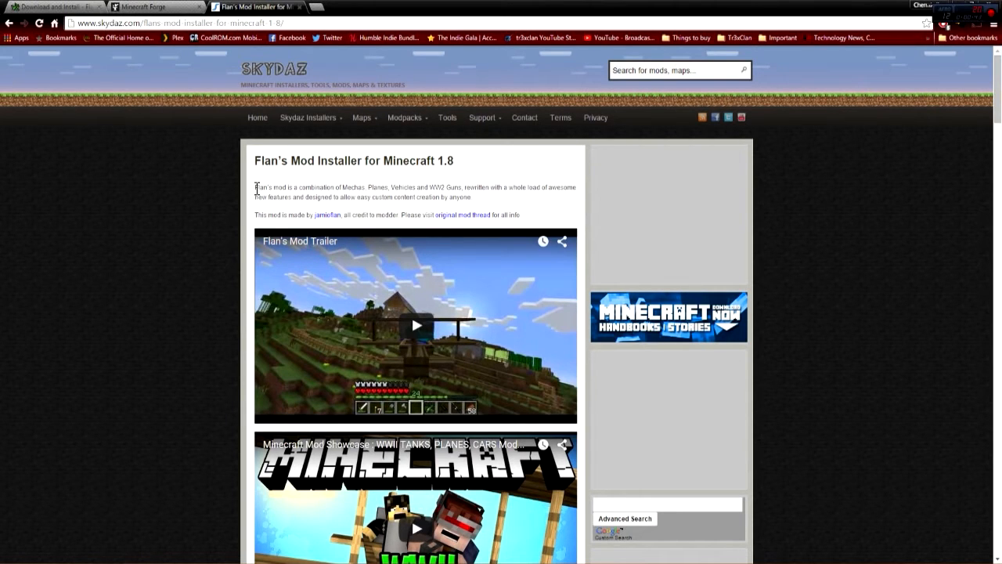
pyautogui.scroll(-3)
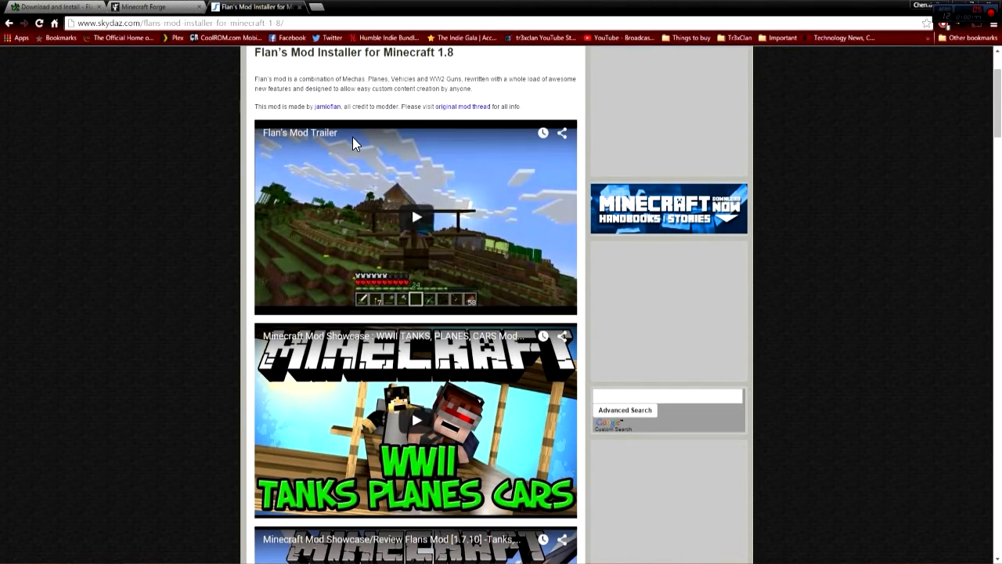
pyautogui.scroll(-3)
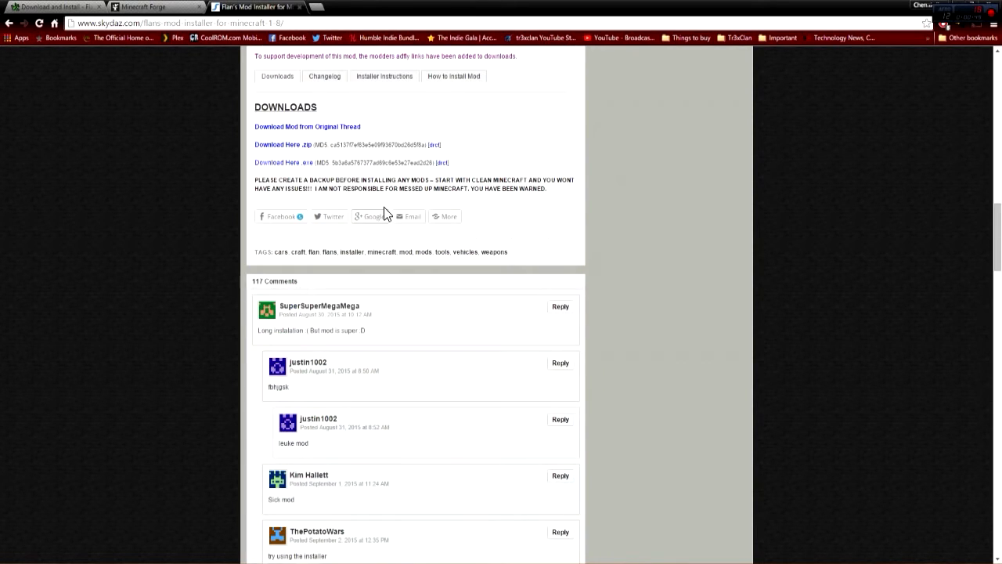
pyautogui.scroll(3)
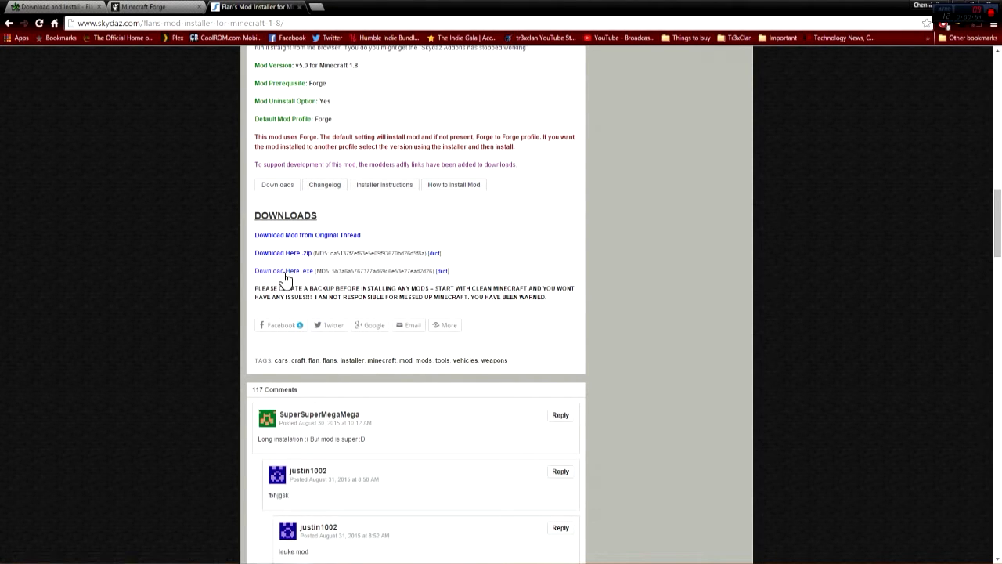
pyautogui.moveTo(344, 272)
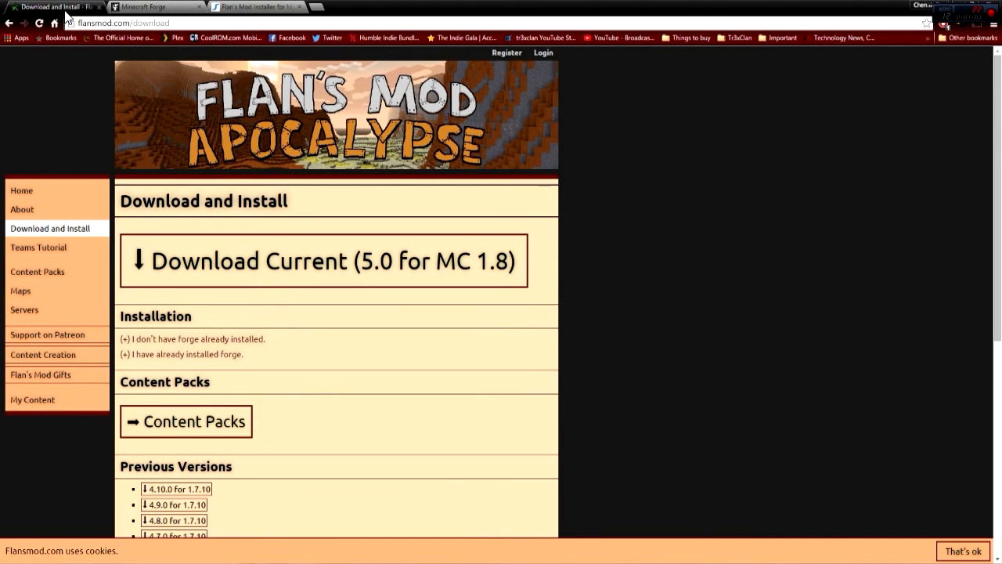
# - Download the latest Forge 1.8 installer (11.14.3.1519) from the Minecraft Forge site
pyautogui.click(145, 6)
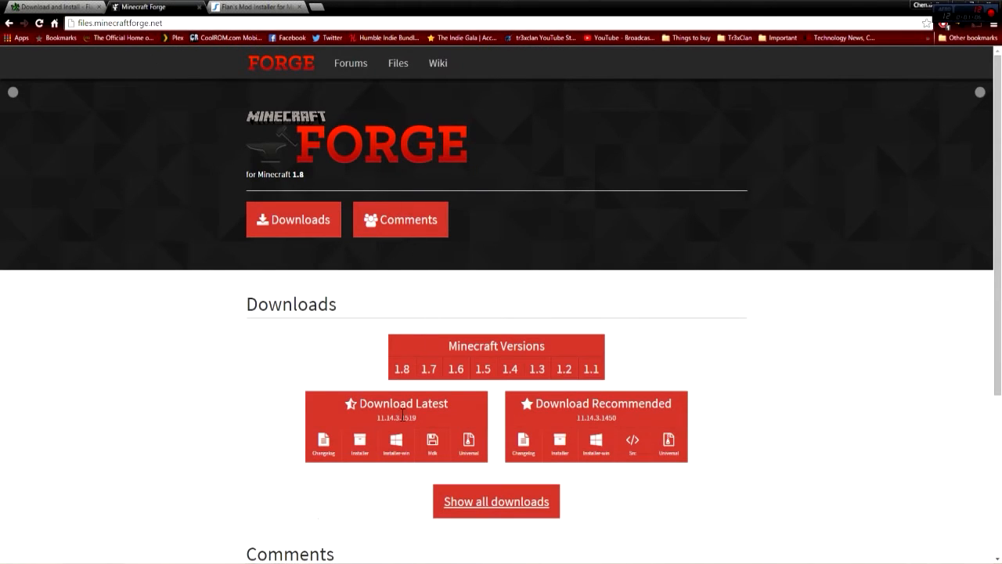
pyautogui.click(404, 404)
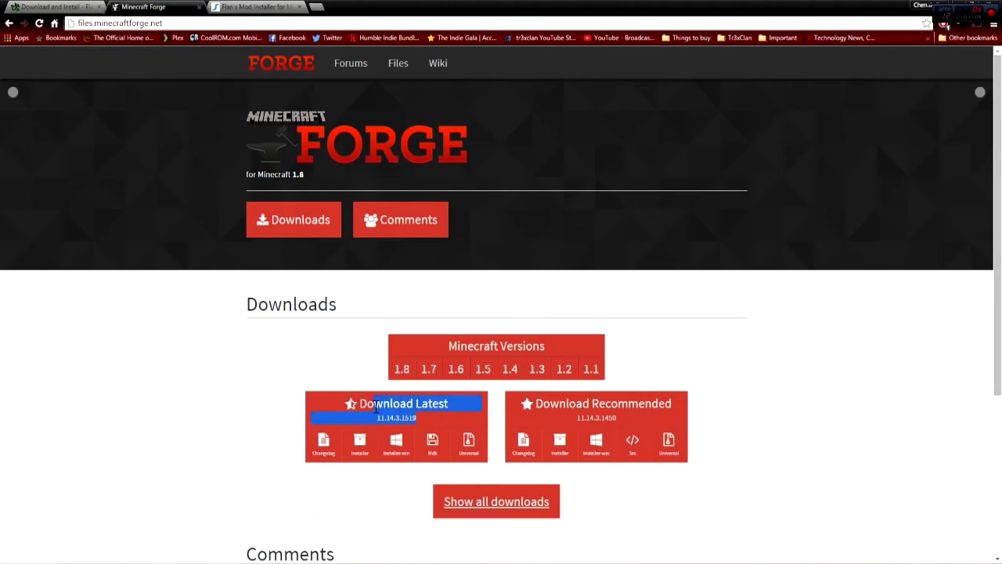
pyautogui.moveTo(310, 411)
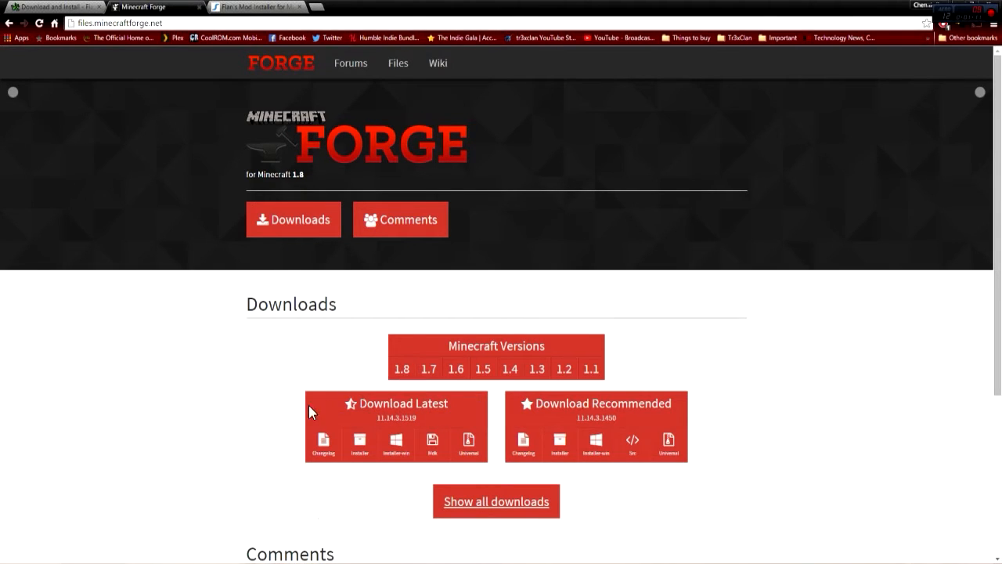
pyautogui.moveTo(359, 439)
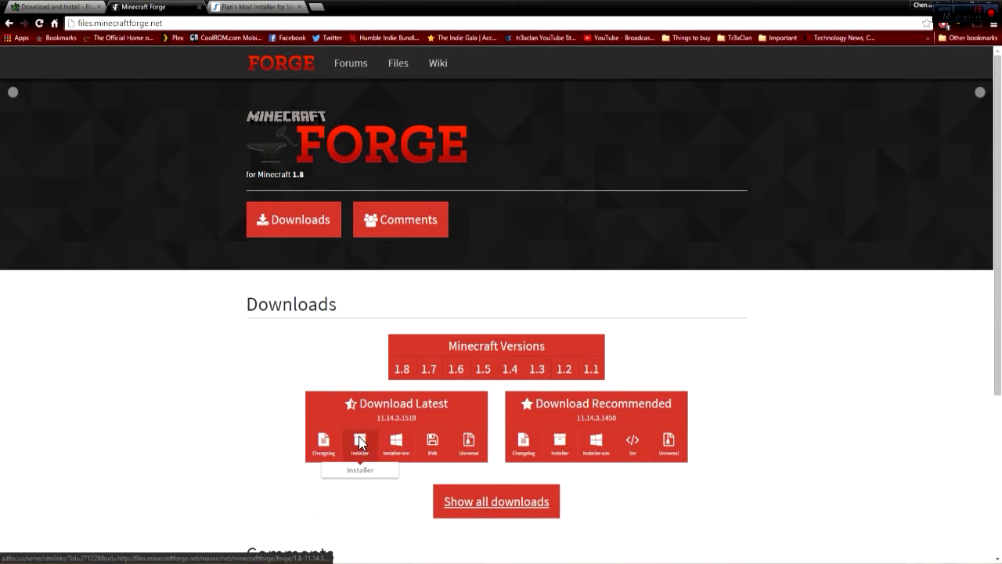
pyautogui.click(360, 438)
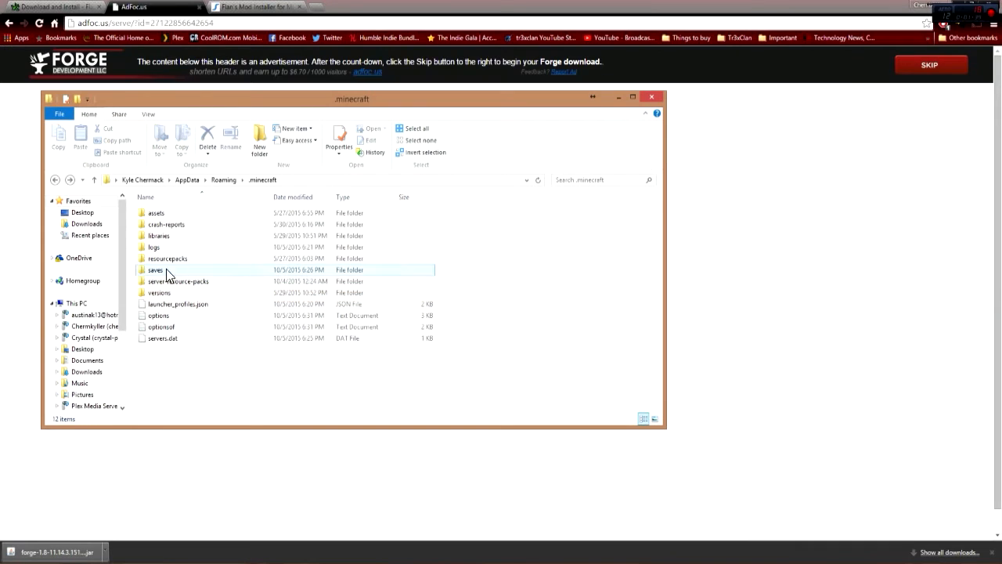
# - Open the downloaded Forge 1.8 installer jar from the browser downloads
pyautogui.click(159, 292)
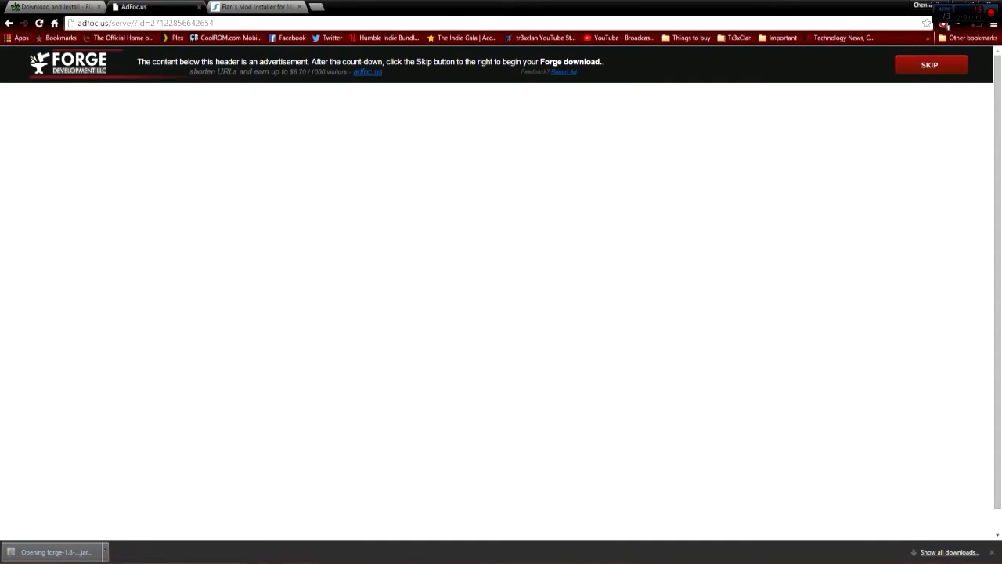
pyautogui.moveTo(108, 504)
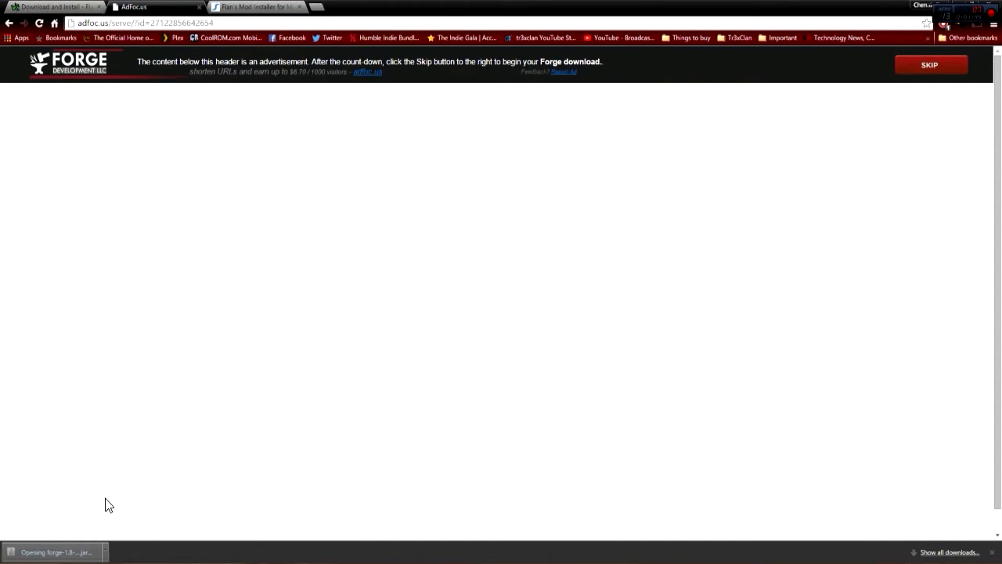
pyautogui.moveTo(238, 460)
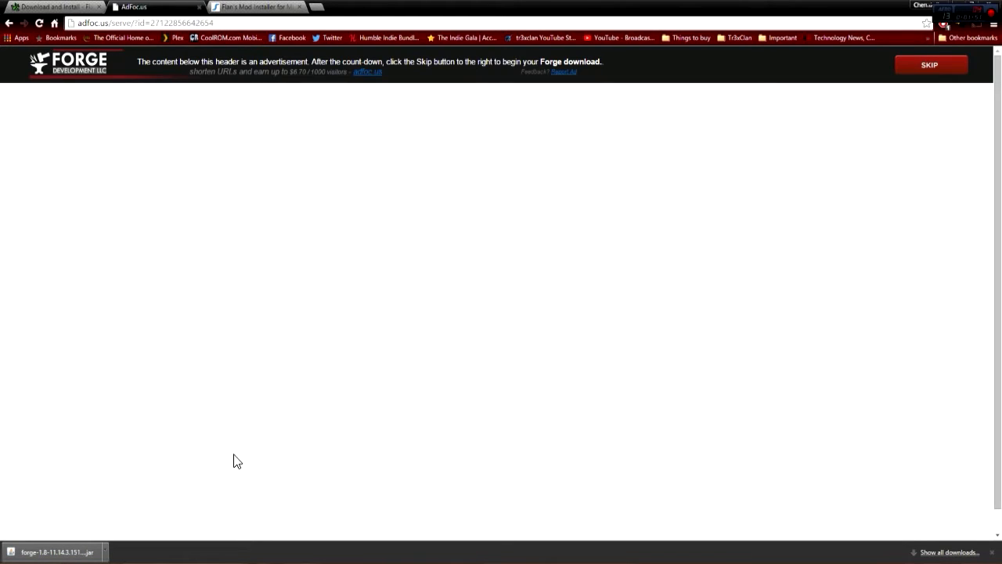
pyautogui.moveTo(203, 121)
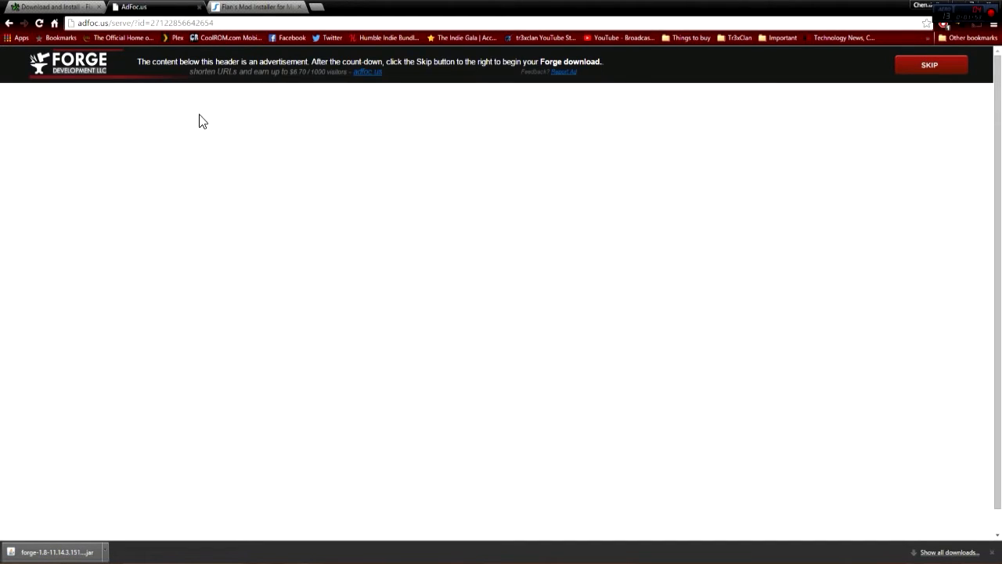
pyautogui.moveTo(376, 543)
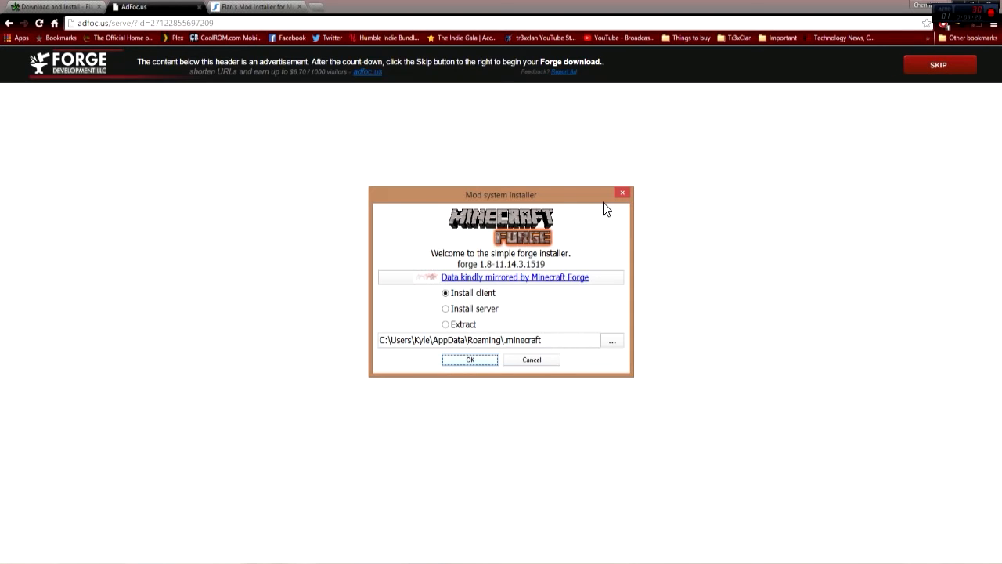
pyautogui.moveTo(499, 233)
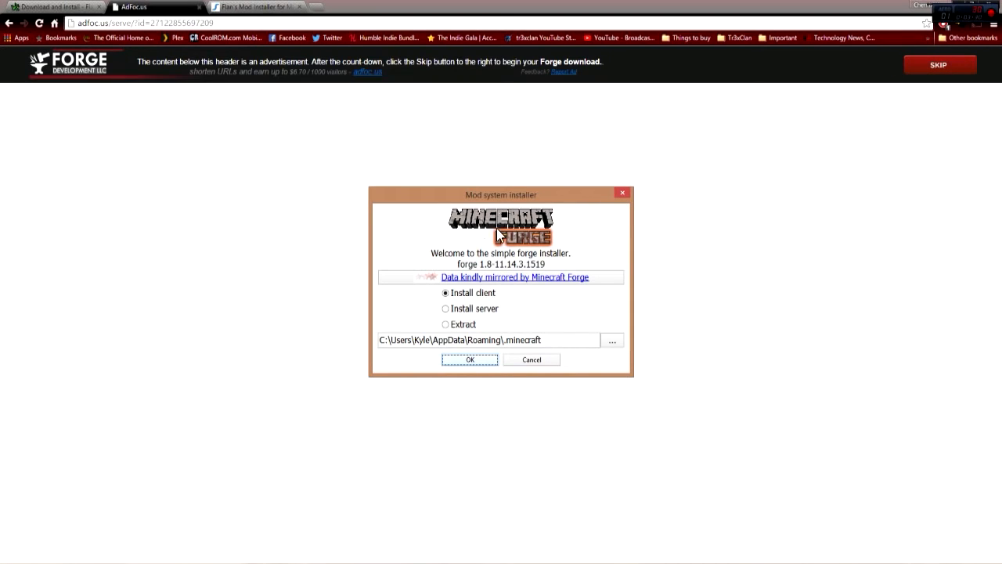
# - Install the Forge 1.8-11.14.3.1519 client into the .minecraft folder
pyautogui.moveTo(500, 194); pyautogui.dragTo(383, 163)
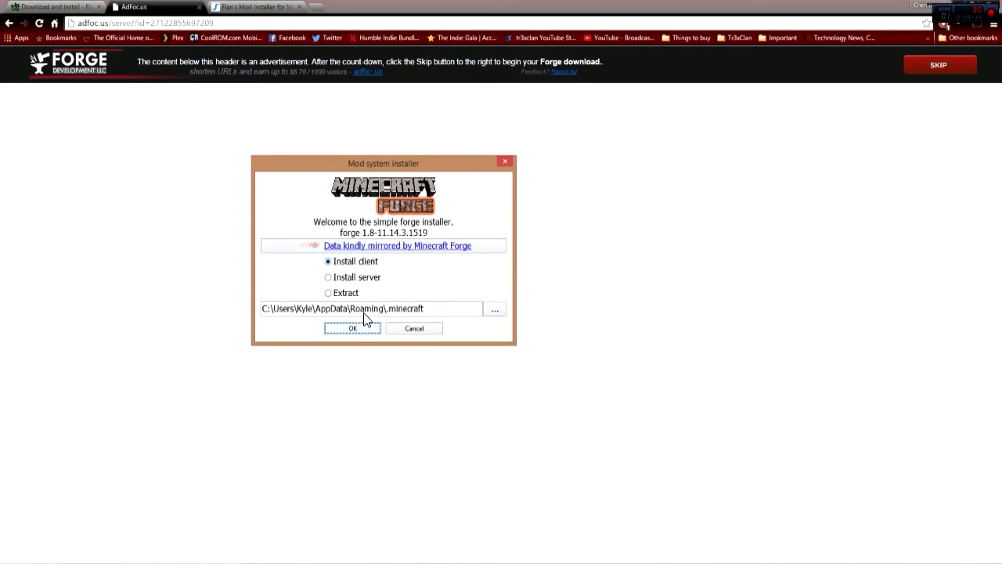
pyautogui.doubleClick(405, 308)
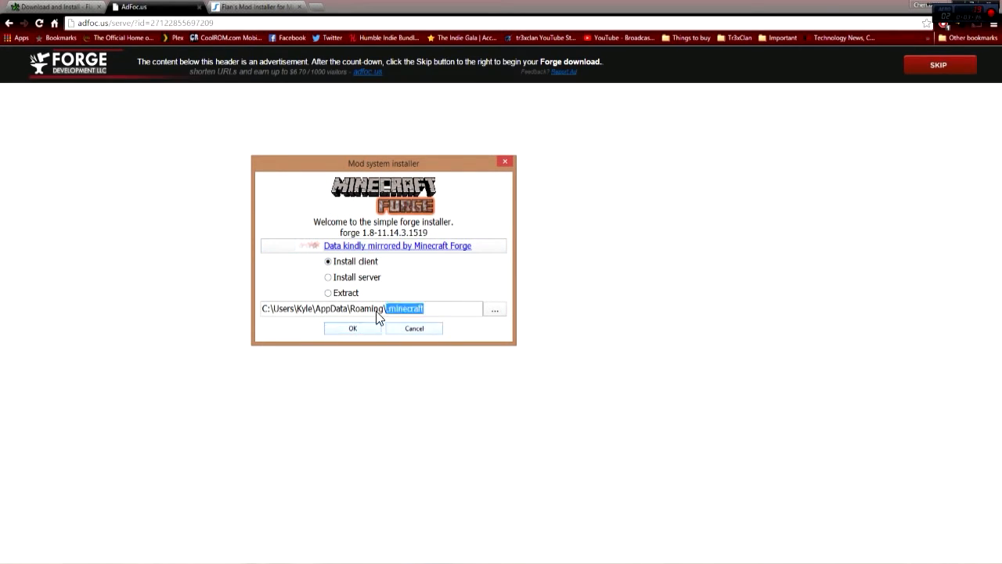
pyautogui.click(352, 328)
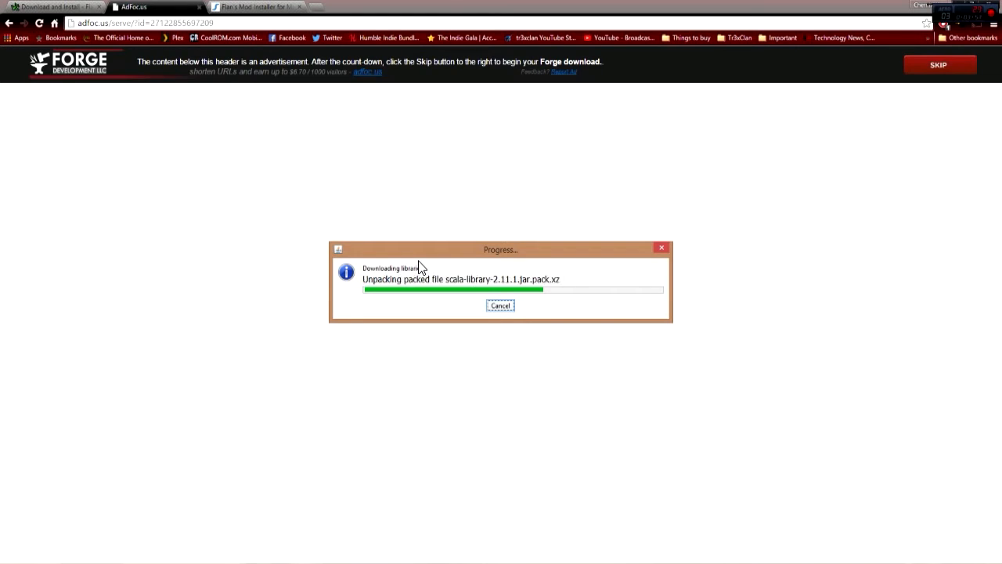
pyautogui.click(255, 7)
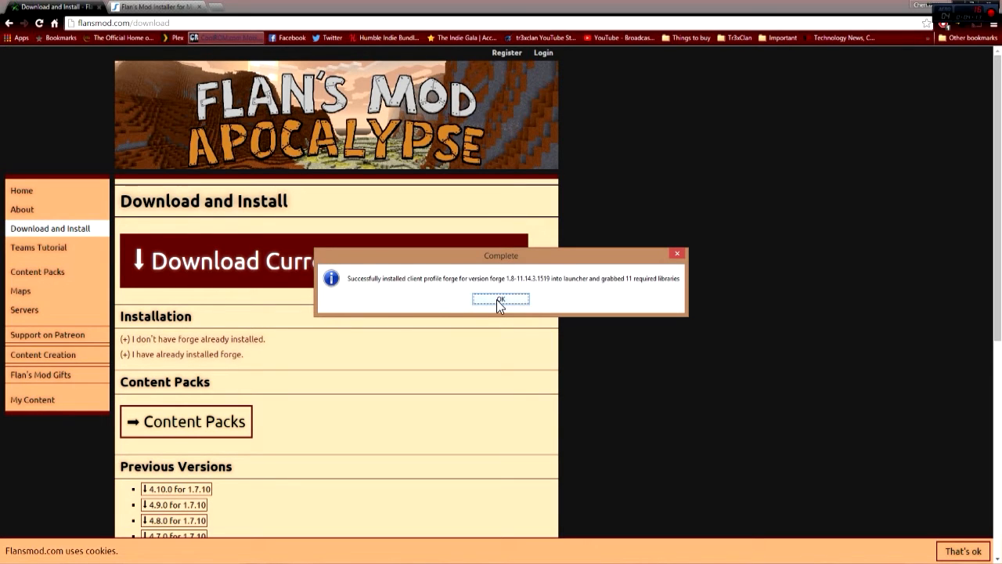
# - Confirm the Forge 1.8 profile appears in .minecraft's versions folder
pyautogui.click(500, 301)
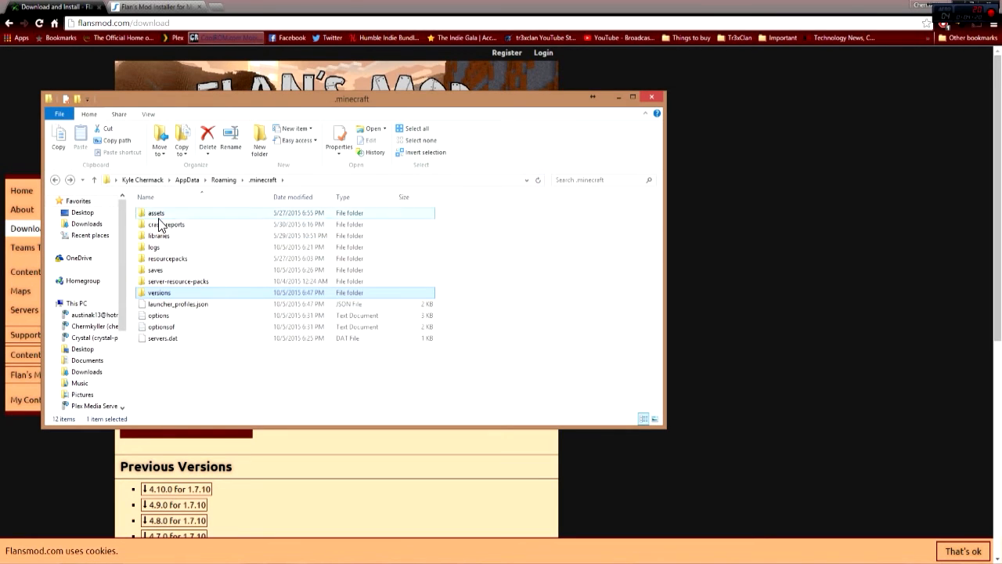
pyautogui.doubleClick(158, 236)
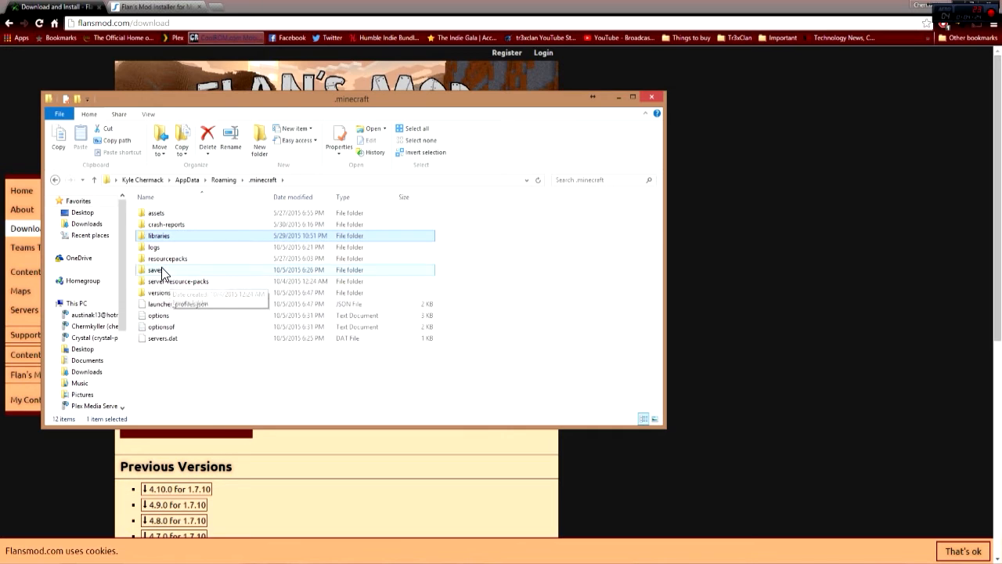
pyautogui.doubleClick(159, 292)
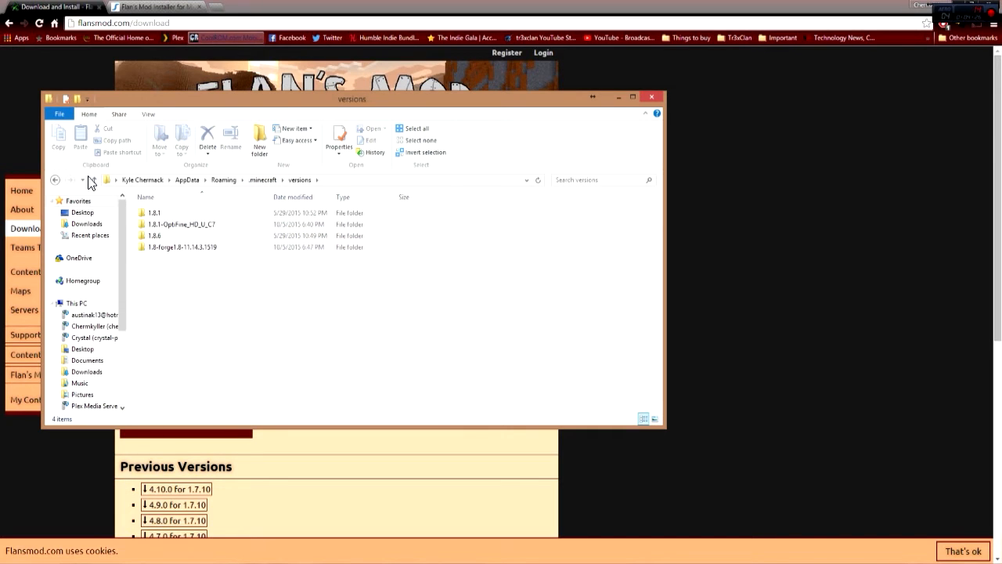
# - Create a new folder inside .minecraft
pyautogui.click(55, 179)
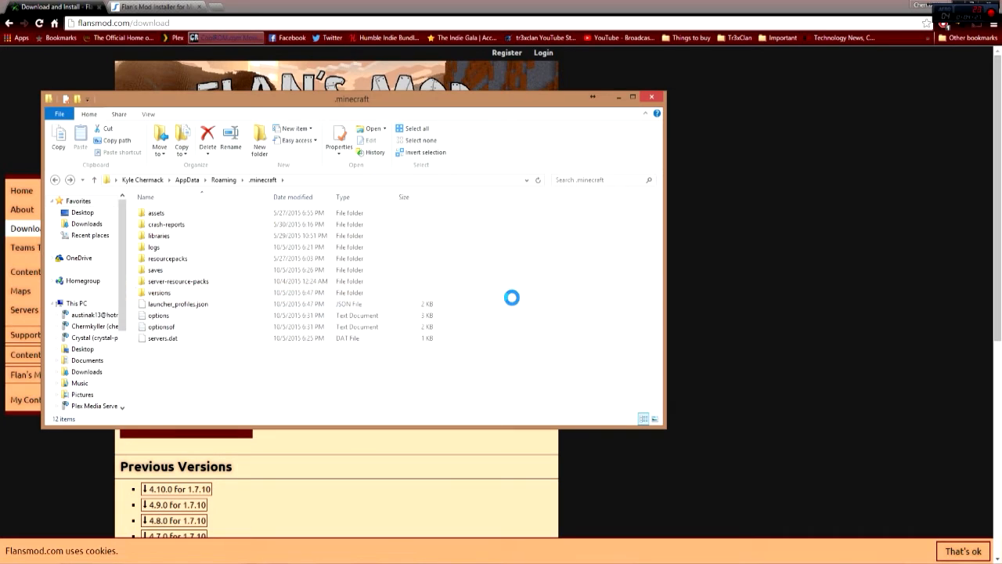
pyautogui.rightClick(511, 298)
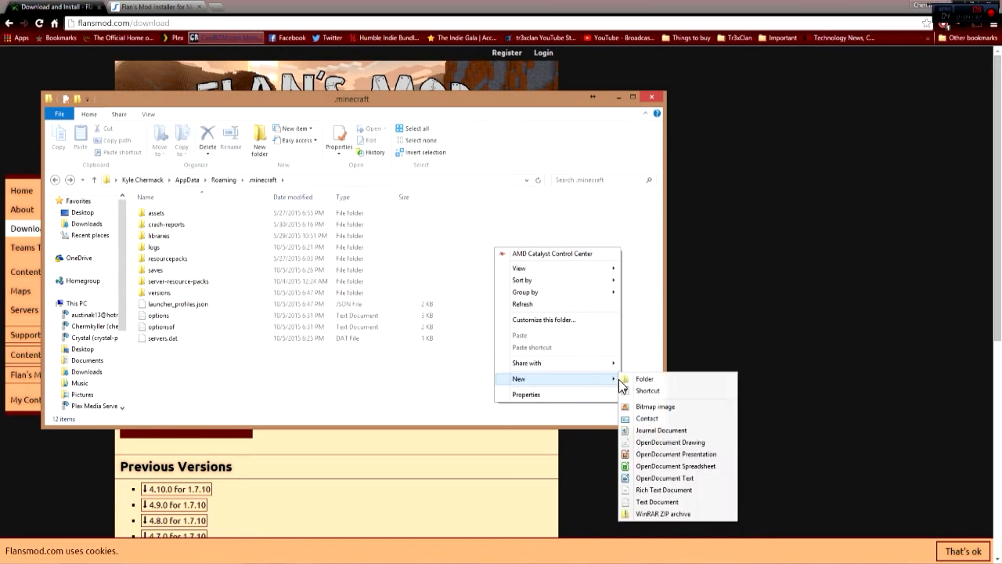
pyautogui.click(644, 378)
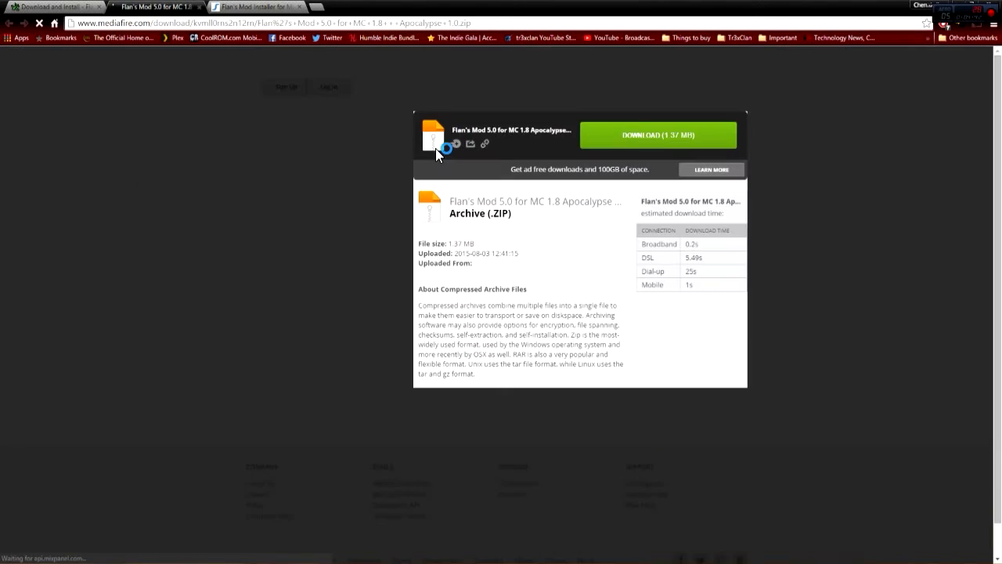
# - Download the Flan's Mod 5.0 for MC 1.8 Apocalypse zip from MediaFire
pyautogui.click(657, 134)
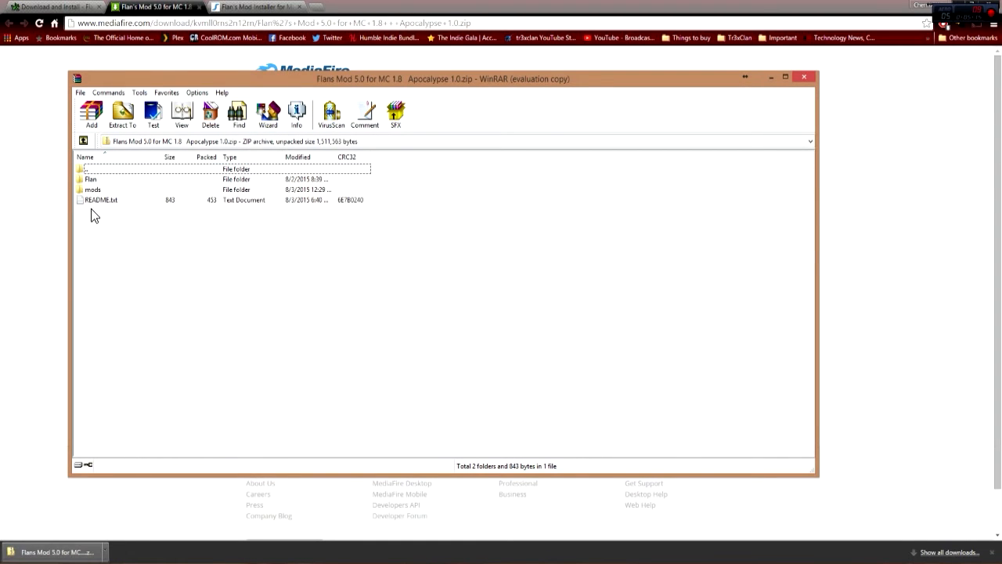
# - Browse the Flan folder inside the Flan's Mod archive in WinRAR, then return to its top level
pyautogui.doubleClick(91, 178)
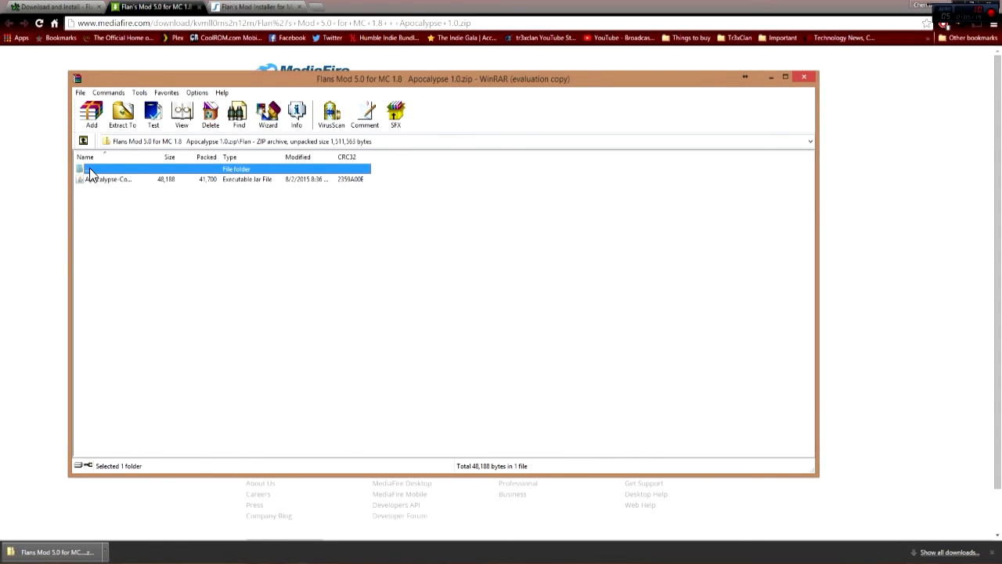
pyautogui.doubleClick(110, 170)
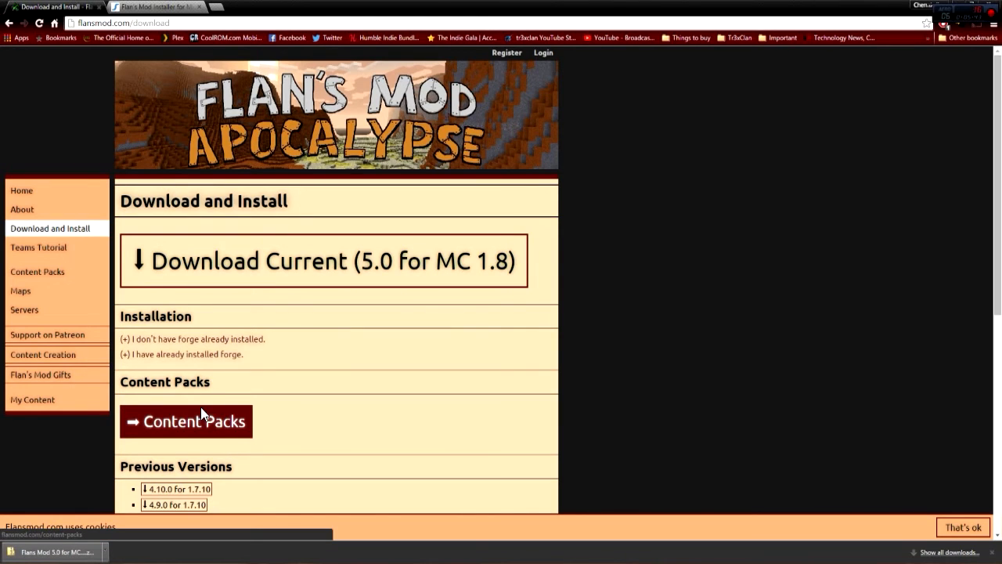
# - Open the [Official][1.8] Modern Weapons Pack page from the Content Packs catalogue
pyautogui.click(185, 421)
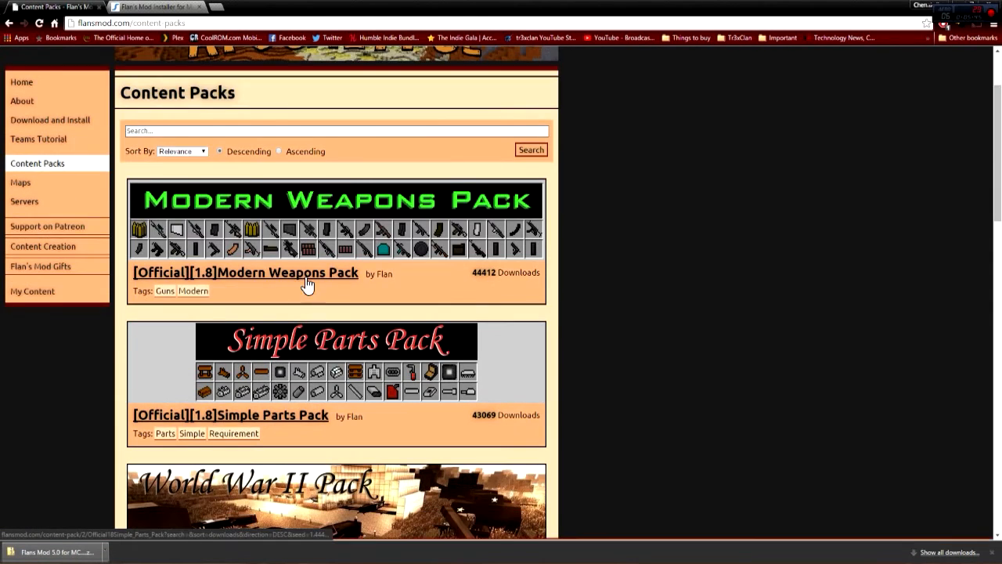
pyautogui.scroll(-3)
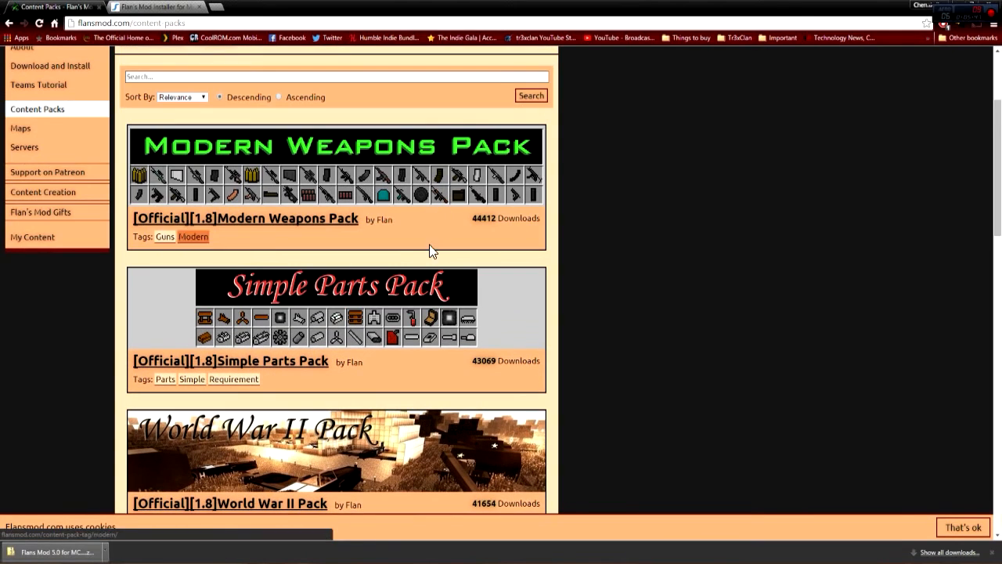
pyautogui.click(245, 218)
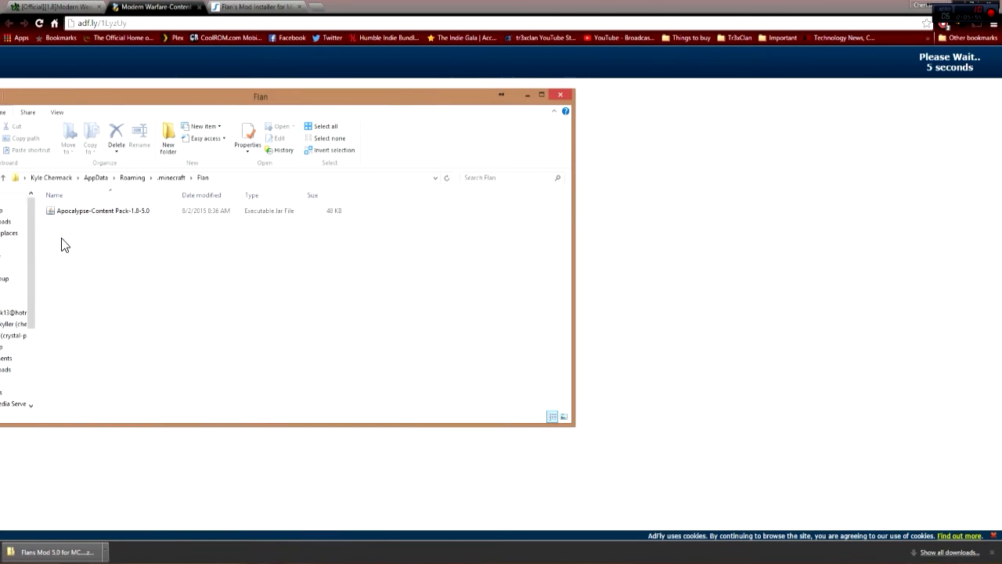
pyautogui.moveTo(122, 231)
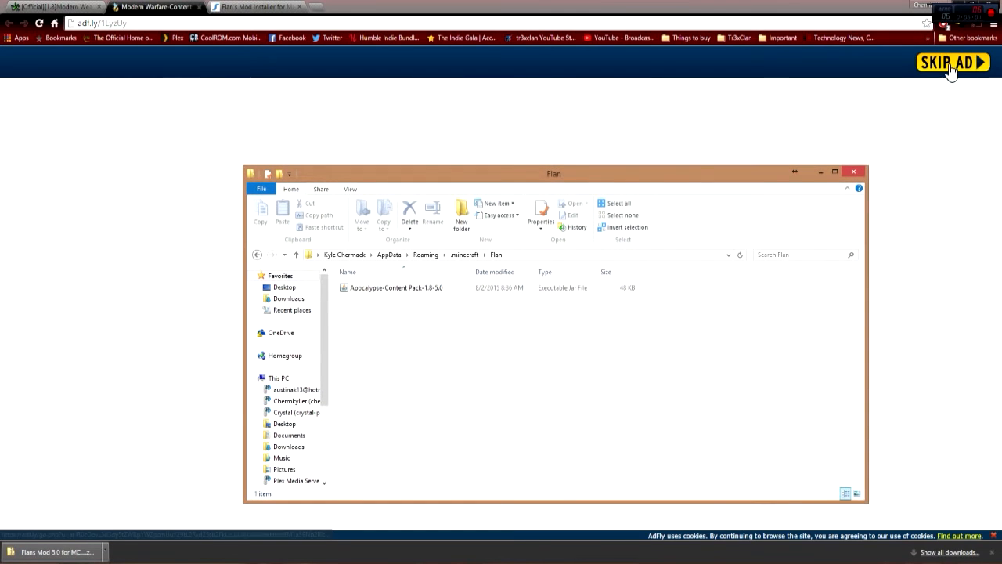
# - Skip the adf.ly ad to reach the Modern Warfare content pack download
pyautogui.click(950, 63)
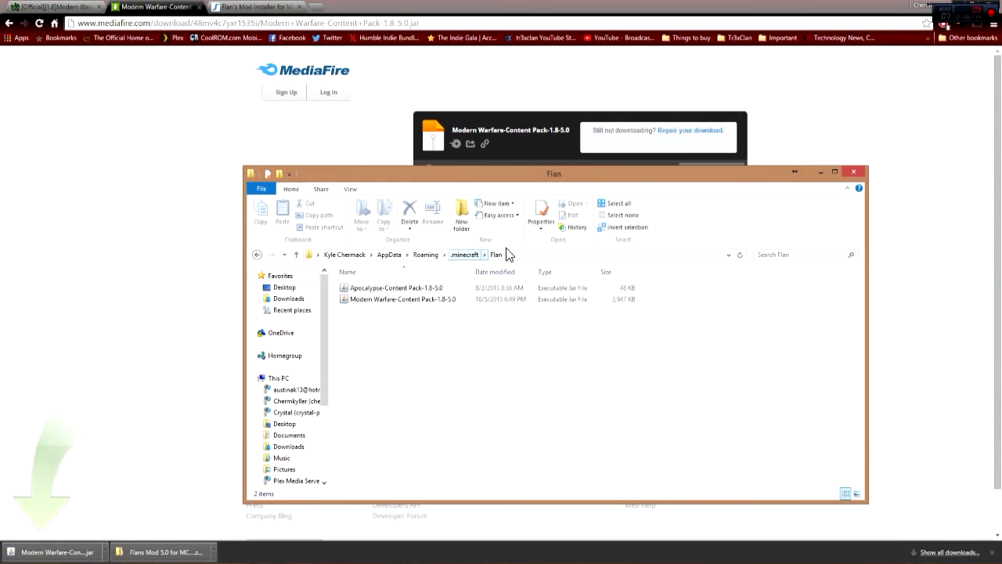
pyautogui.moveTo(853, 172)
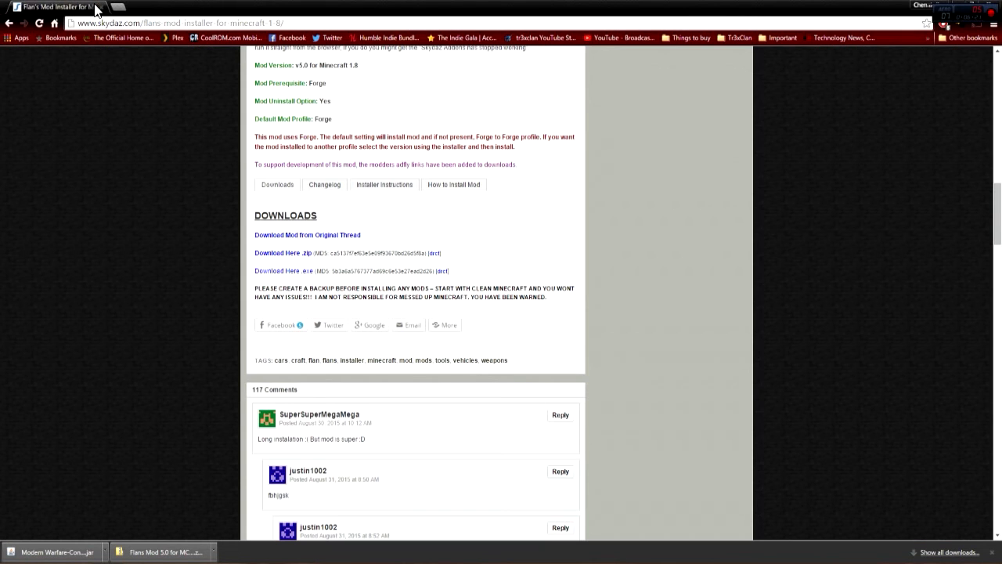
# - Launch Minecraft 1.8 with the forge profile from the Minecraft Launcher
pyautogui.click(114, 7)
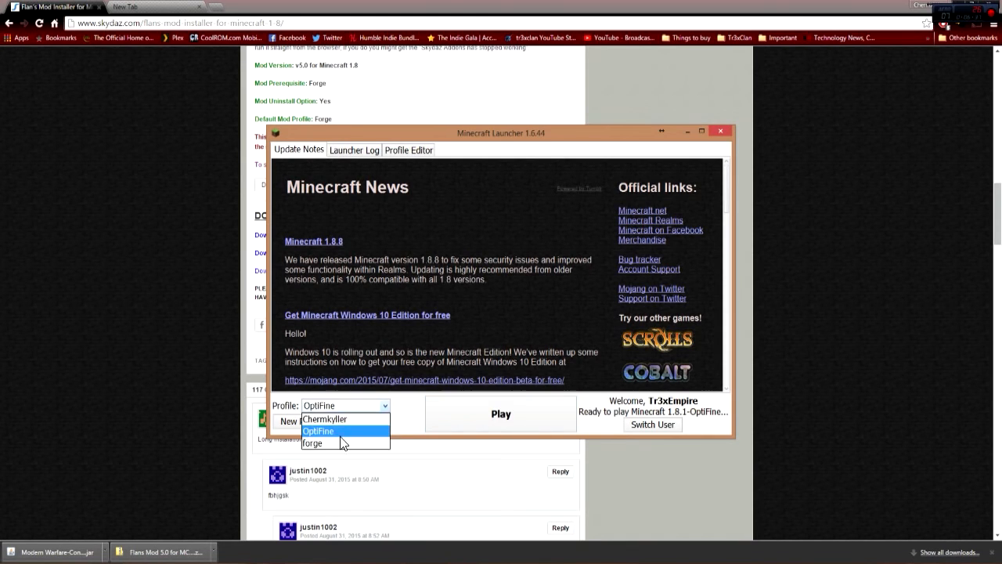
pyautogui.click(311, 442)
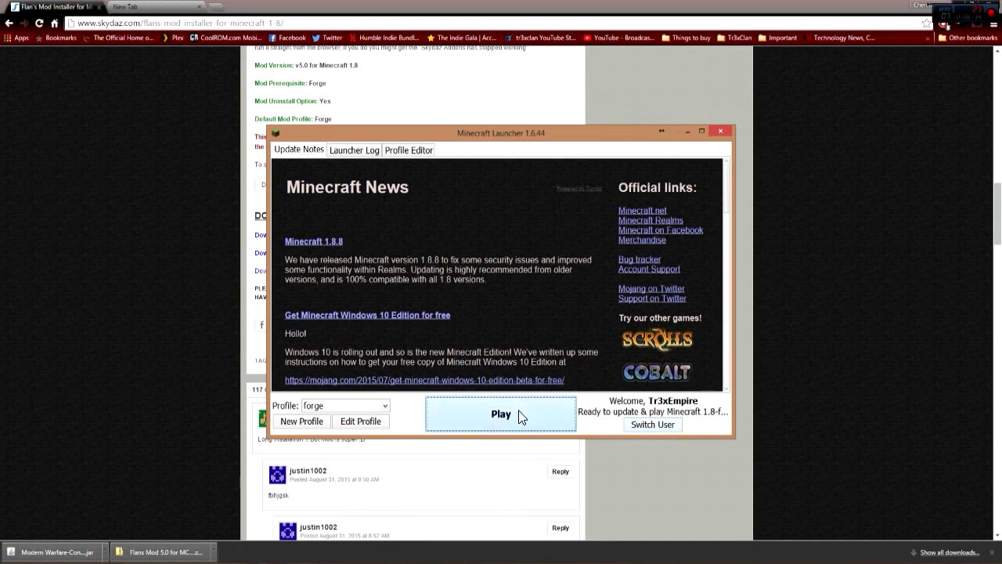
pyautogui.click(501, 413)
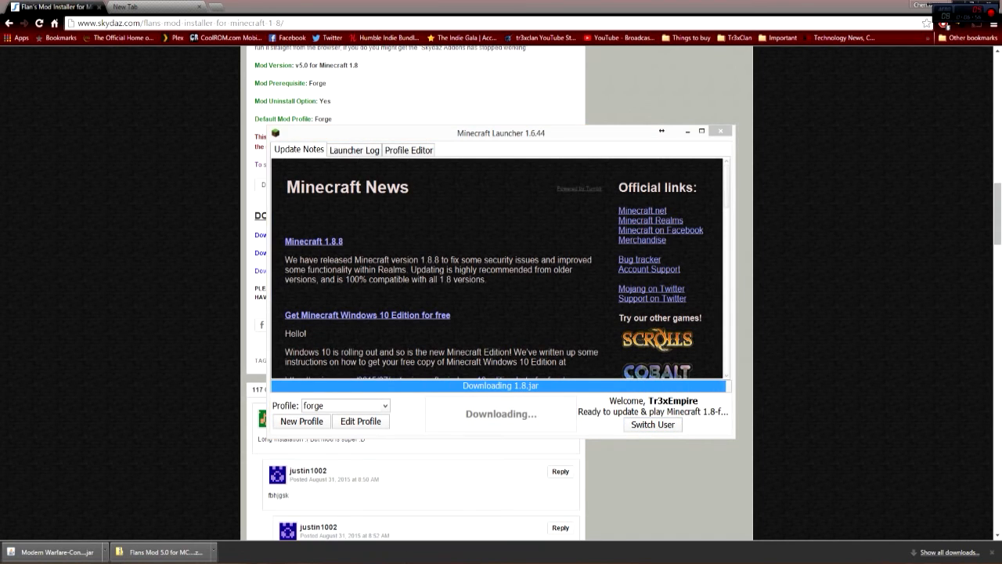
pyautogui.click(719, 131)
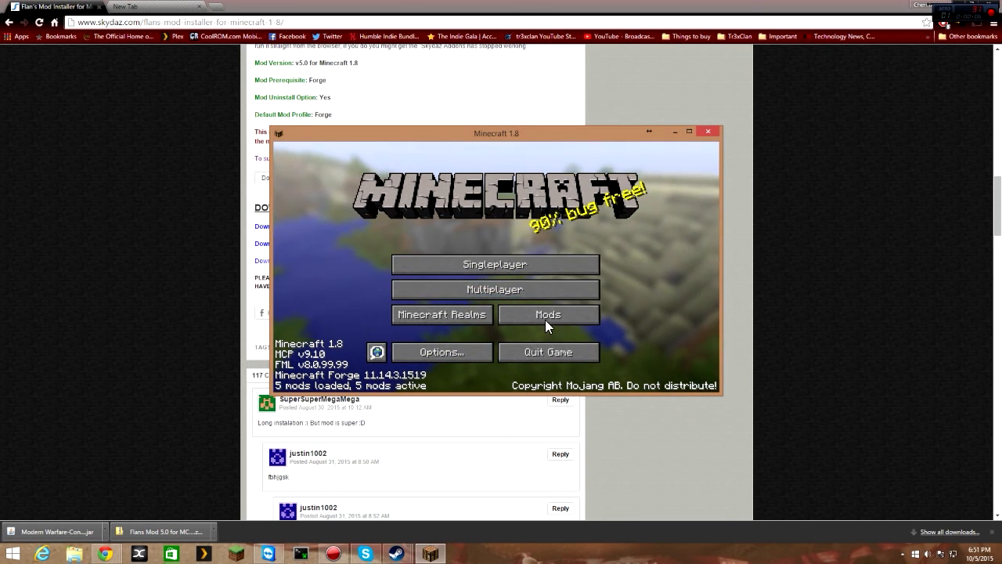
pyautogui.click(548, 314)
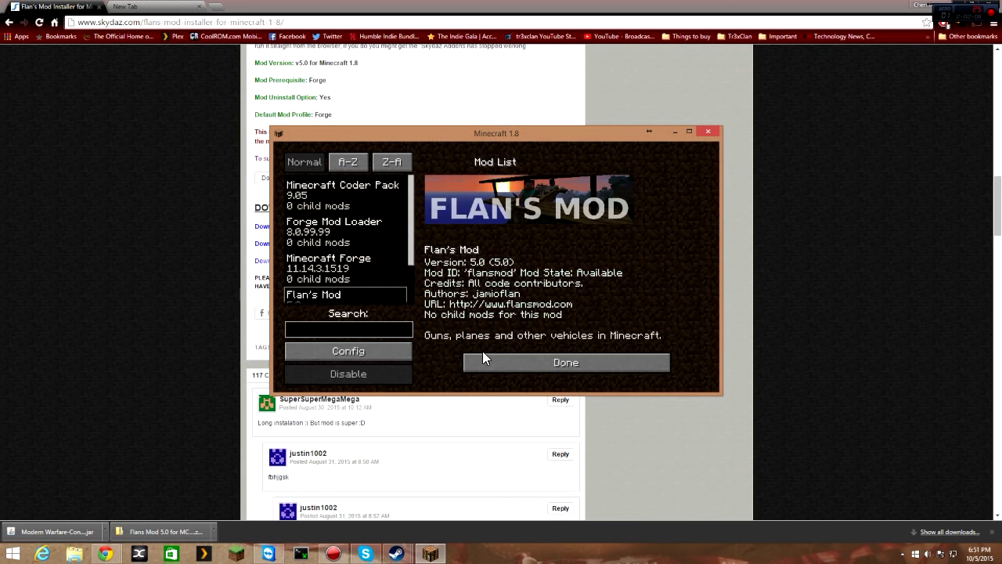
pyautogui.click(566, 362)
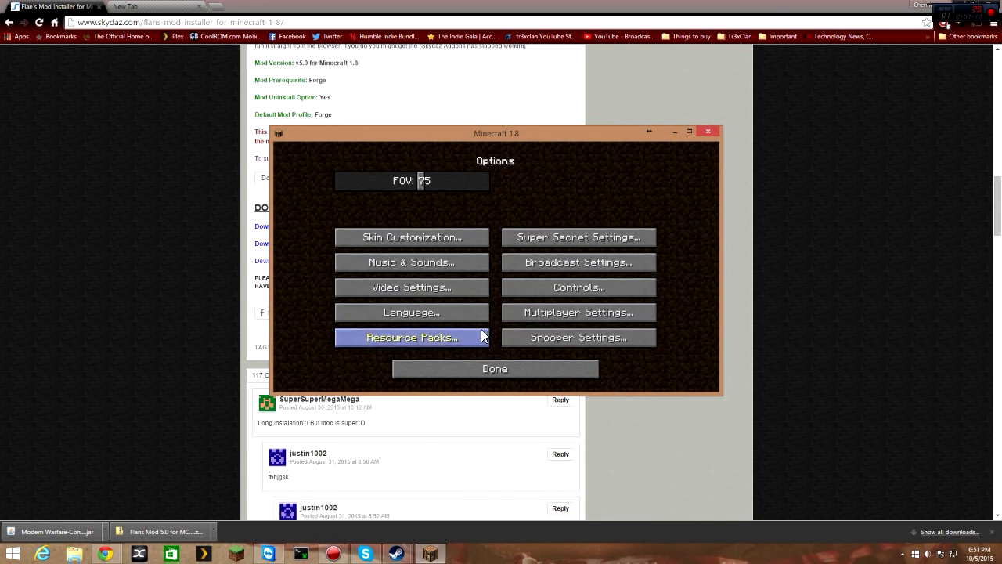
pyautogui.click(578, 287)
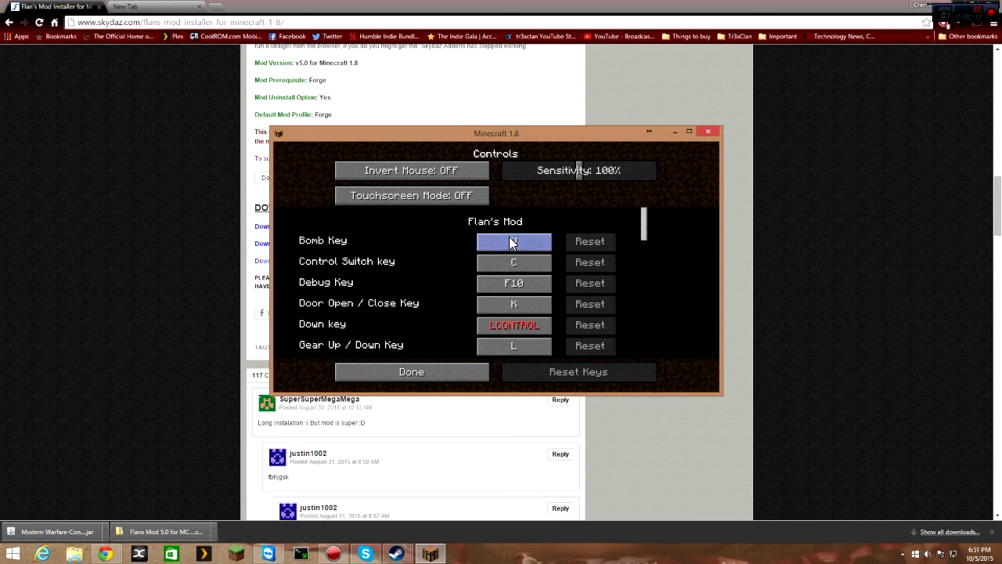
pyautogui.click(411, 371)
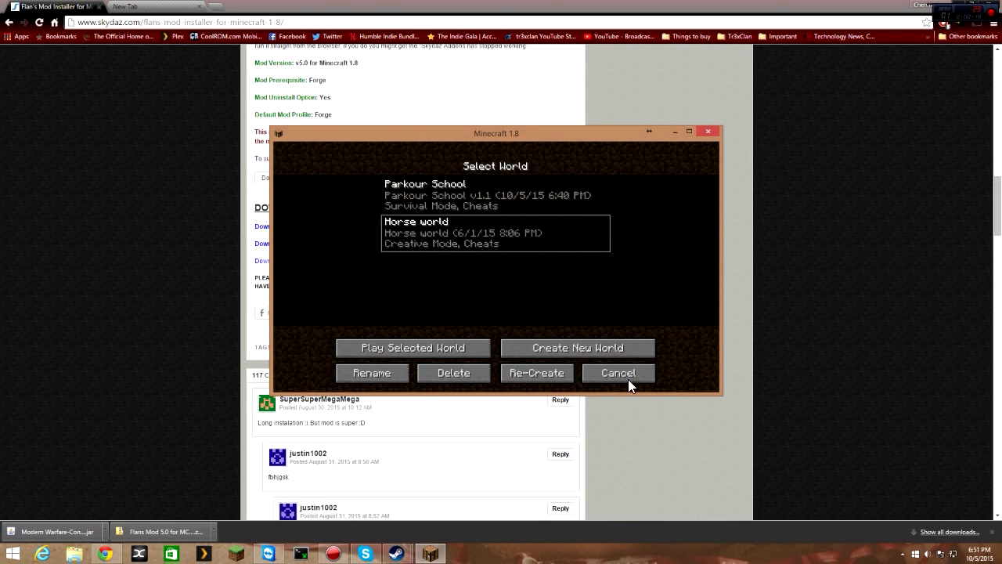
pyautogui.click(618, 372)
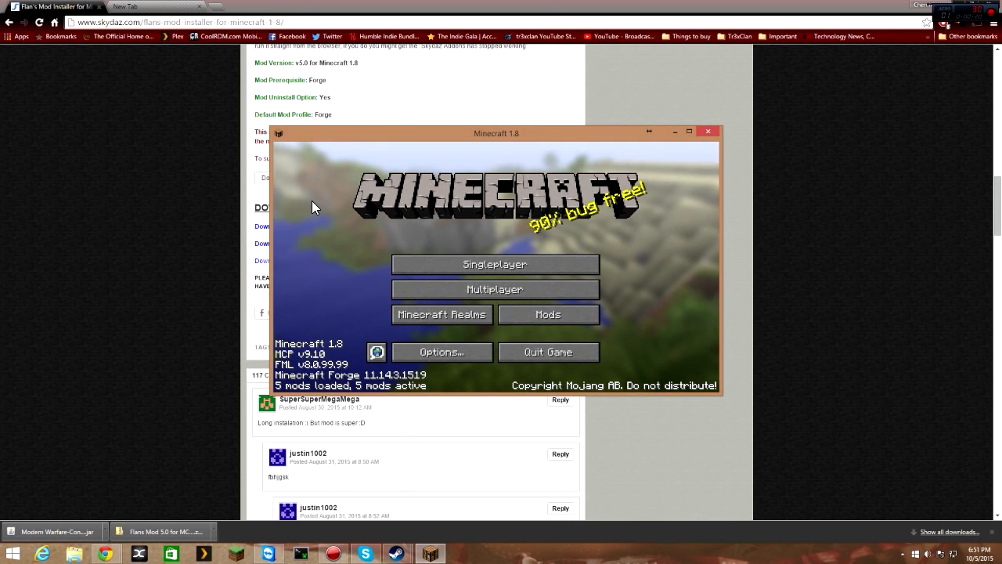